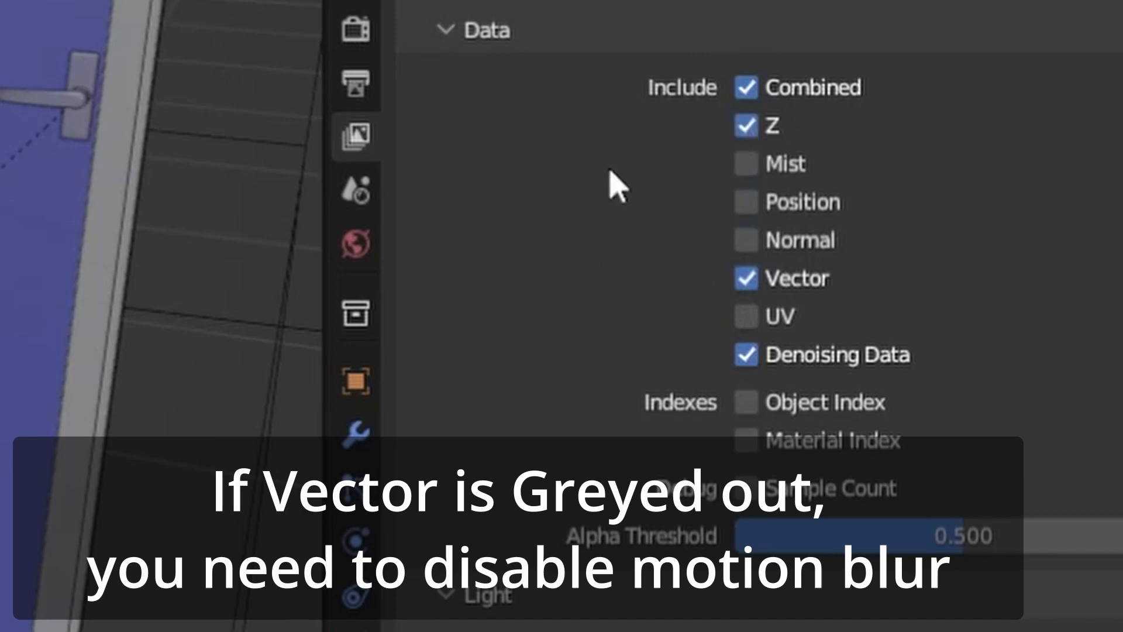
- Switch to the Compositing workspace with its node editor
click(572, 53)
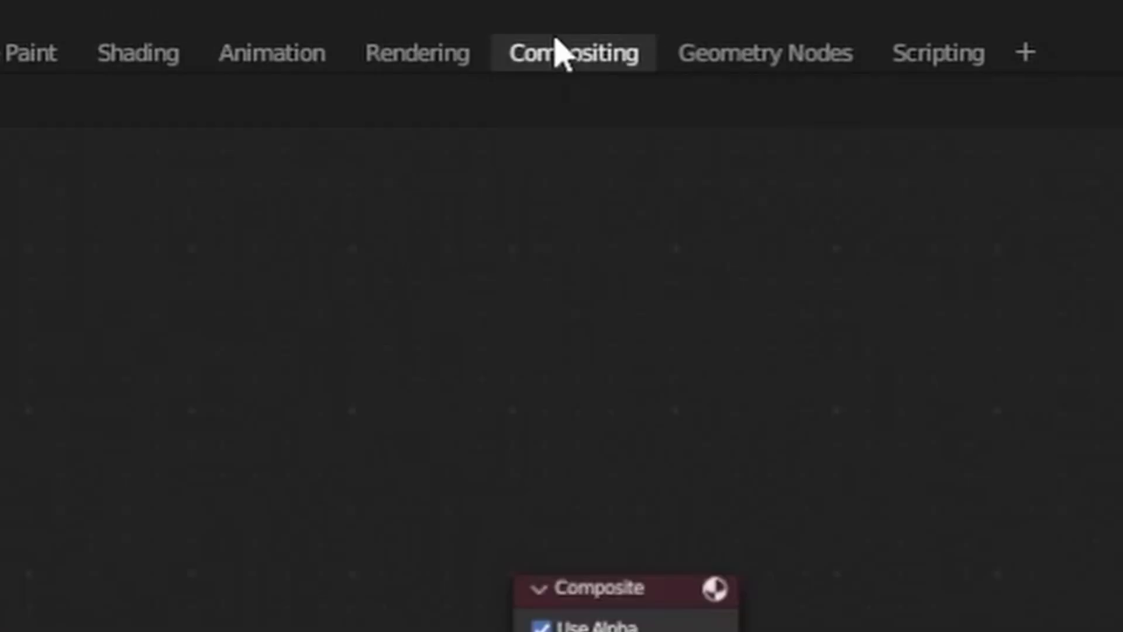
- Add an Image node and bring up its file browser on the EXR render folder
click(729, 161)
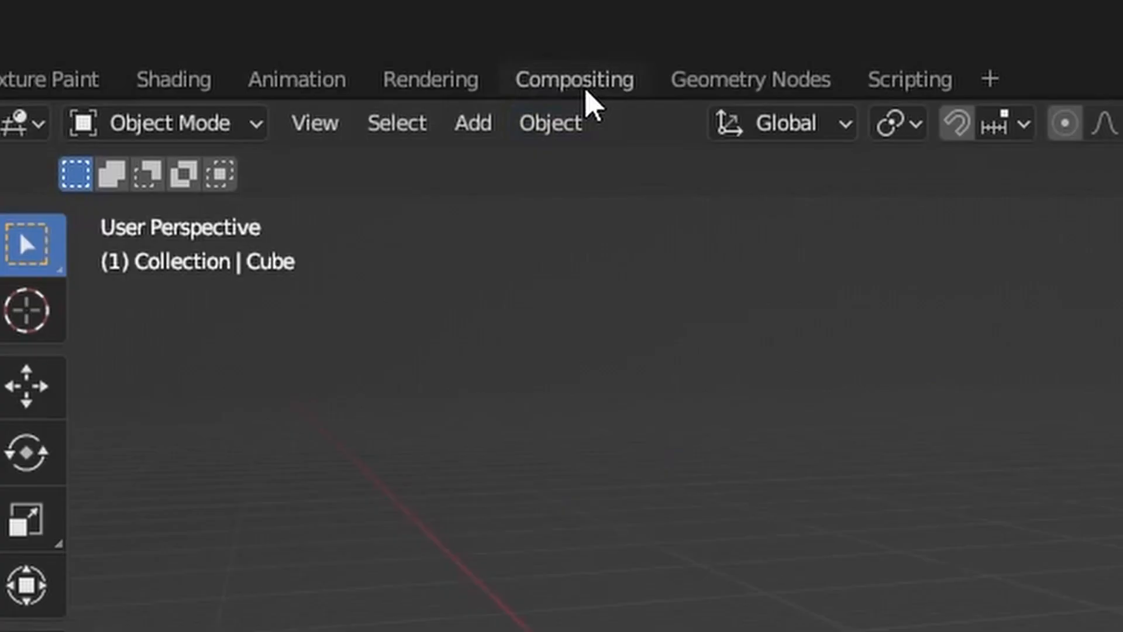
click(574, 78)
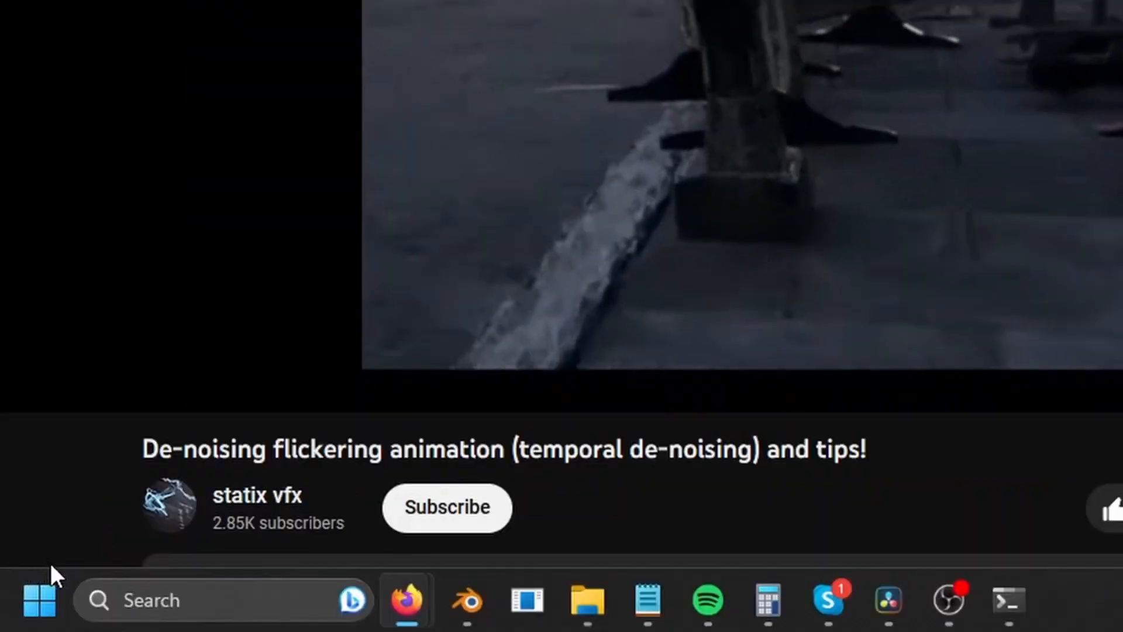
click(467, 600)
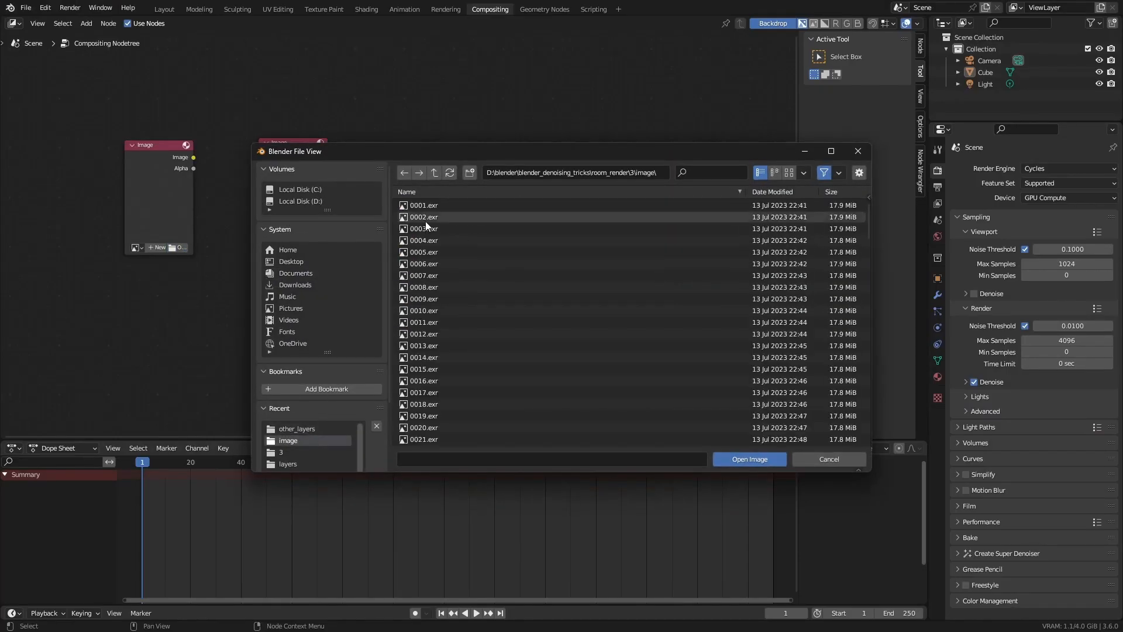
- Load 0001.exr, the first frame of the sequence, into the Image node
click(749, 458)
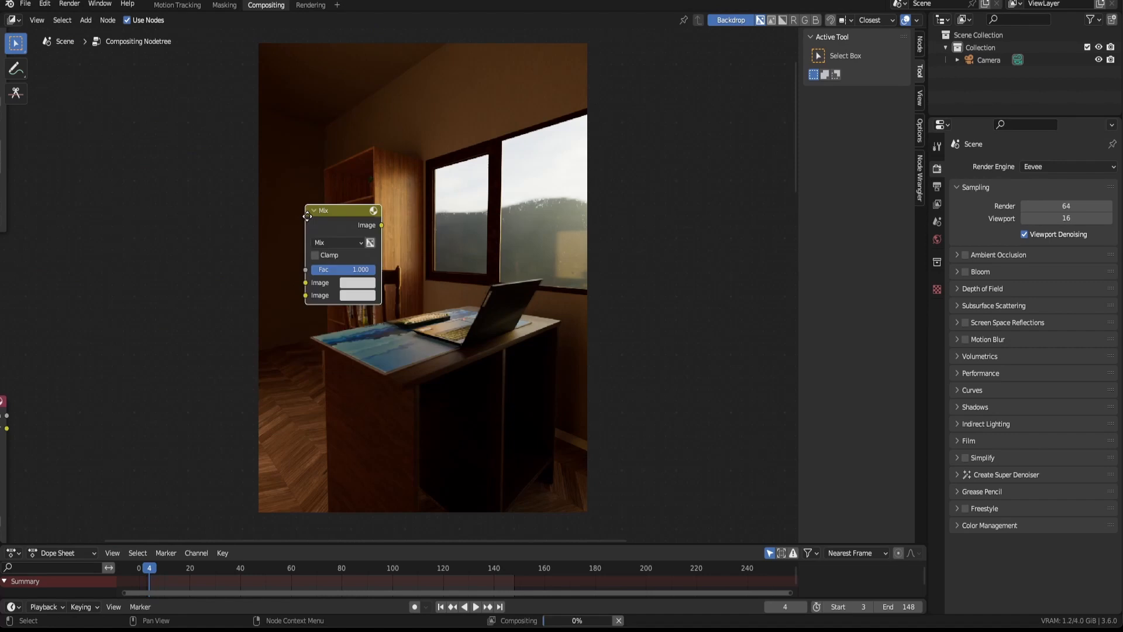
- Add two Mix nodes, one blending with Add and the other with Divide, feeding the Viewer
click(511, 305)
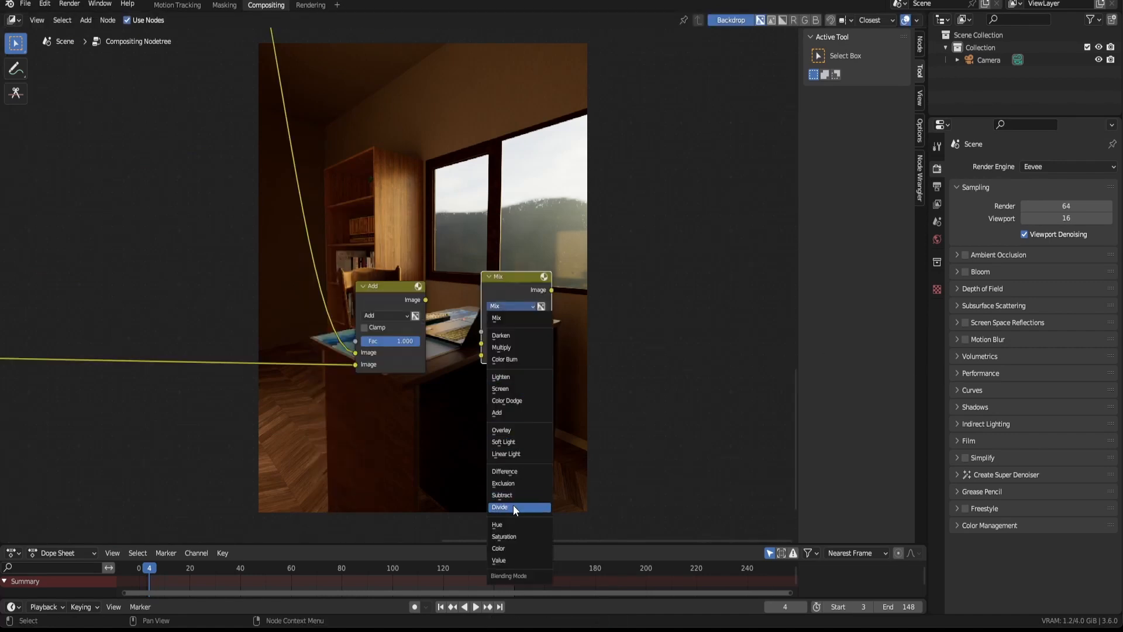
click(499, 506)
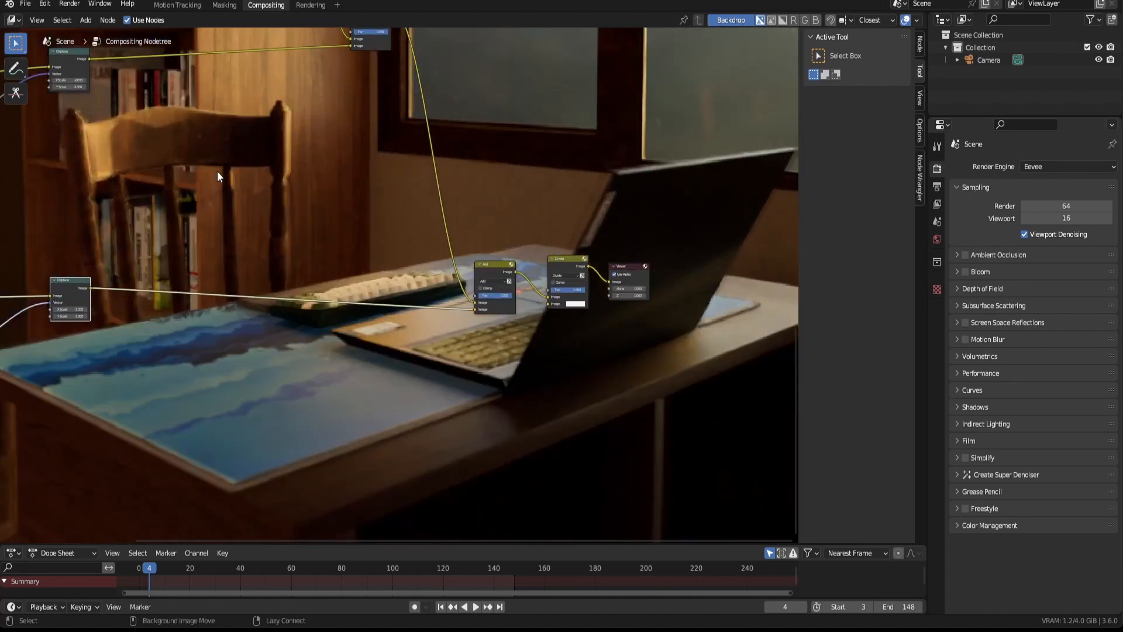
- Add a Displace node via the node search for 'dis'
text(dis)
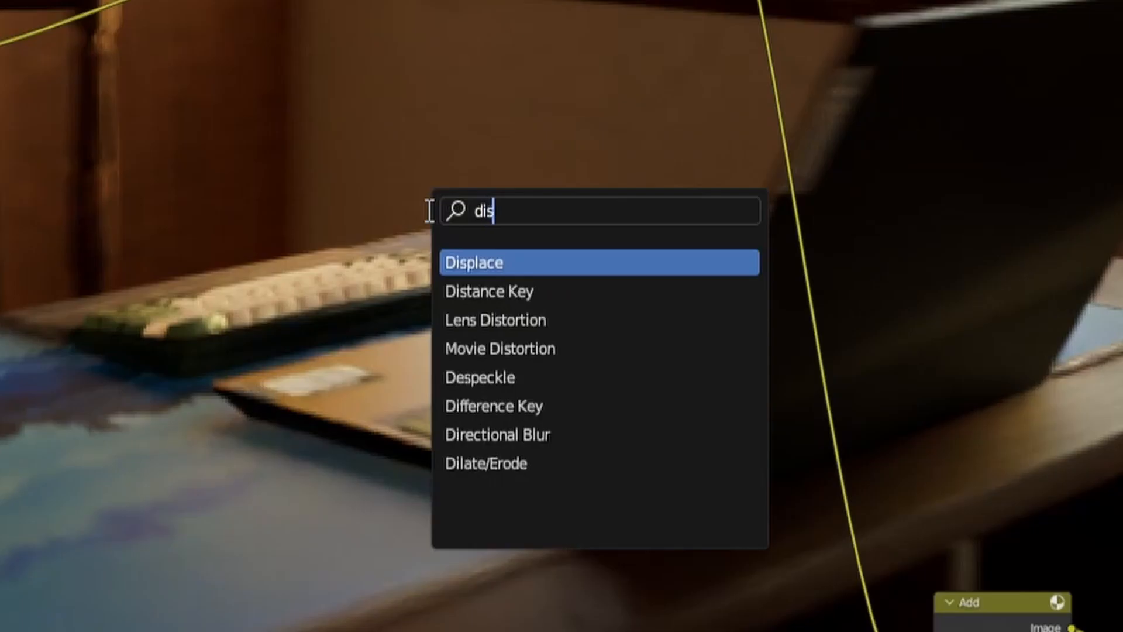
click(473, 262)
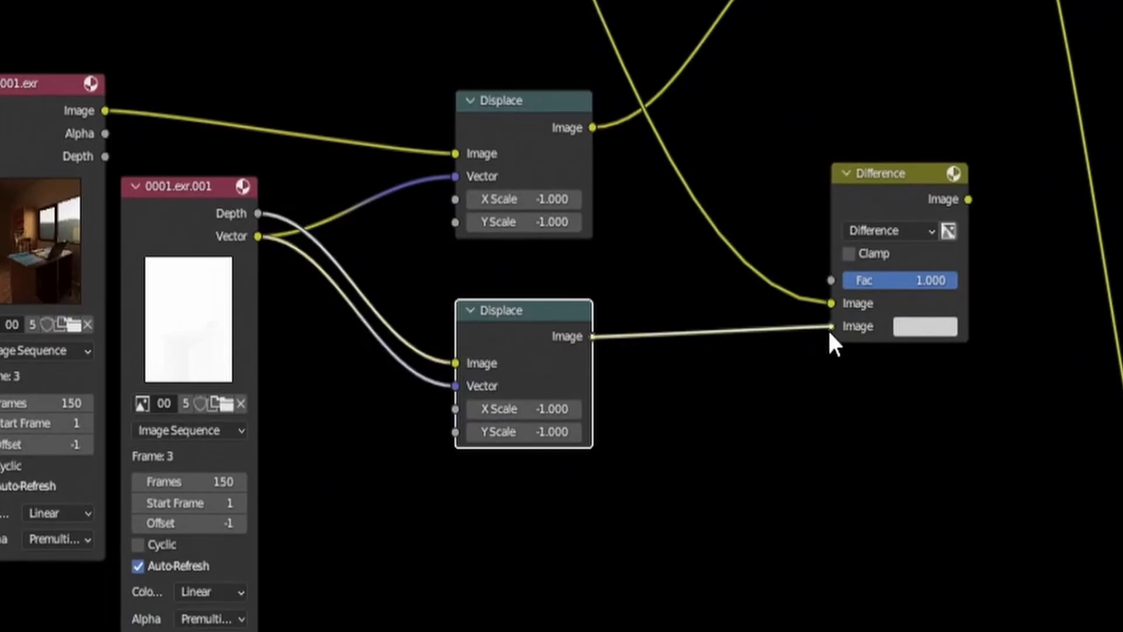
- Search for a Math node to start the ghosting mask after the Difference node
text(ma)
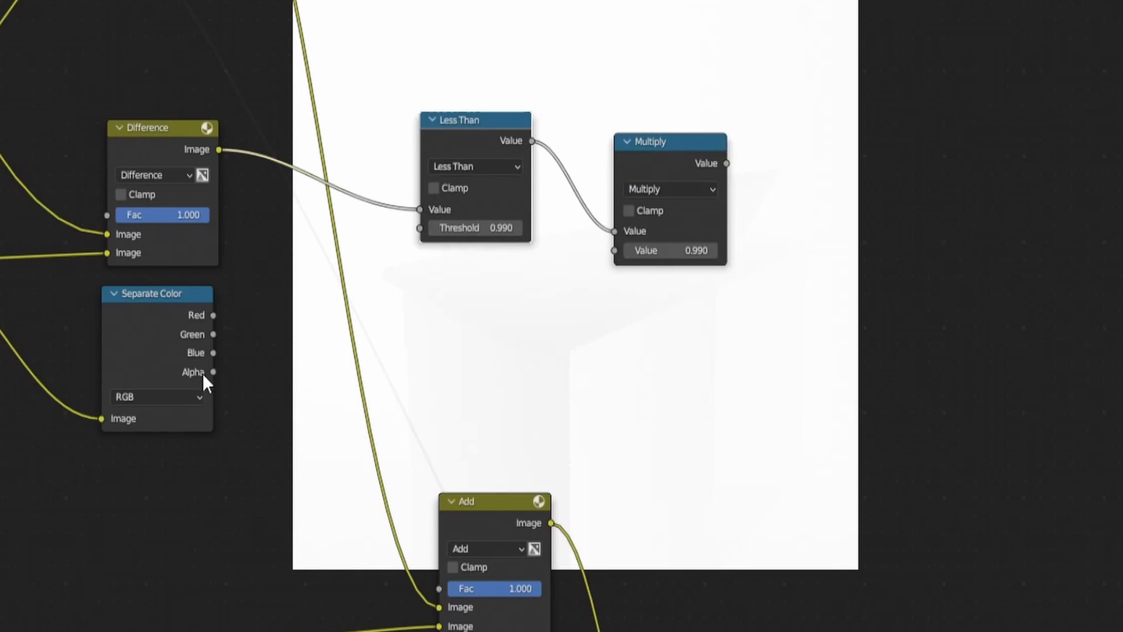
- Connect Separate Color's Alpha into the Multiply node's second Value for the ghosting mask
drag(213, 372, 614, 250)
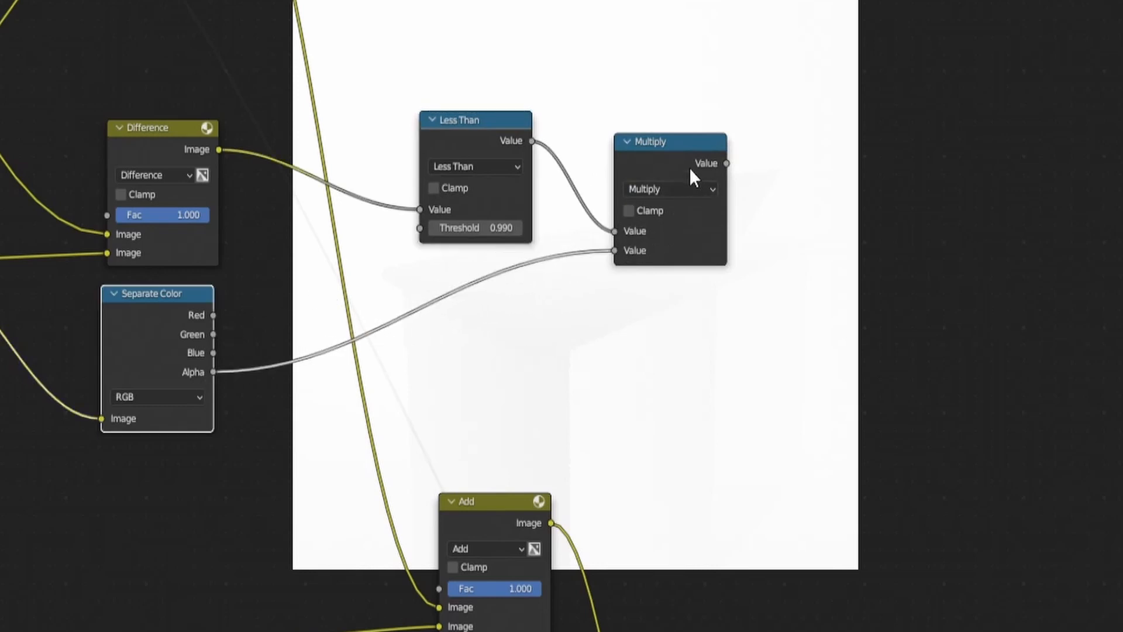